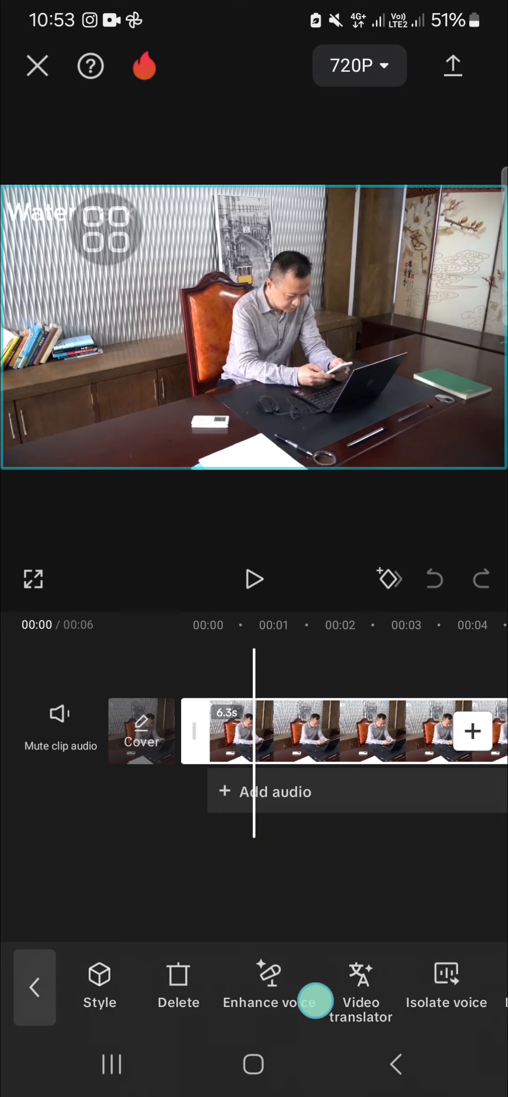
Scroll the bottom toolbar to reach Duplicate for the video clip
{"action": "scroll", "scroll_direction": "left", "scroll_amount": 3}
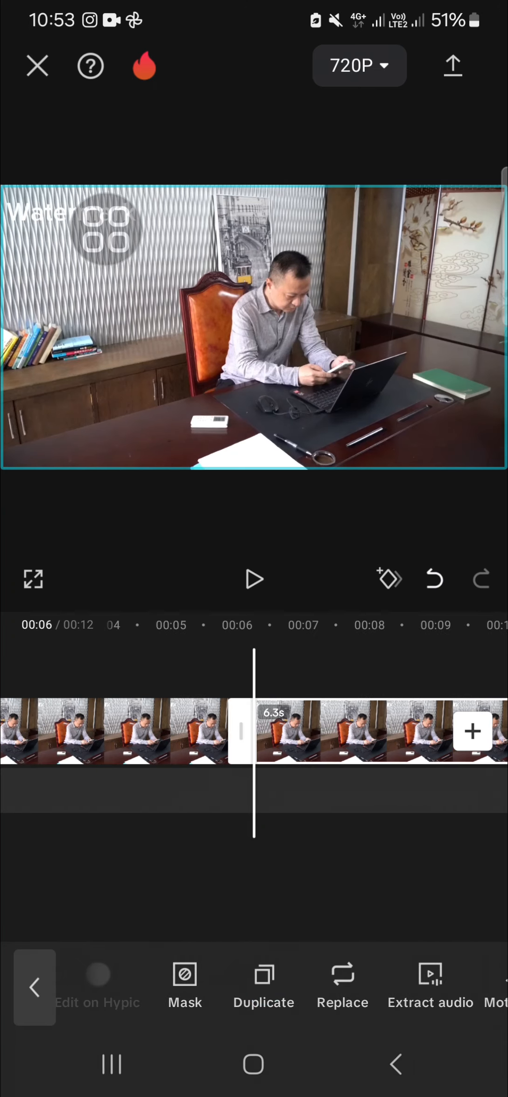
Scroll the toolbar to find Switch to overlay for the duplicate clip
{"action": "scroll", "scroll_direction": "left", "scroll_amount": 3}
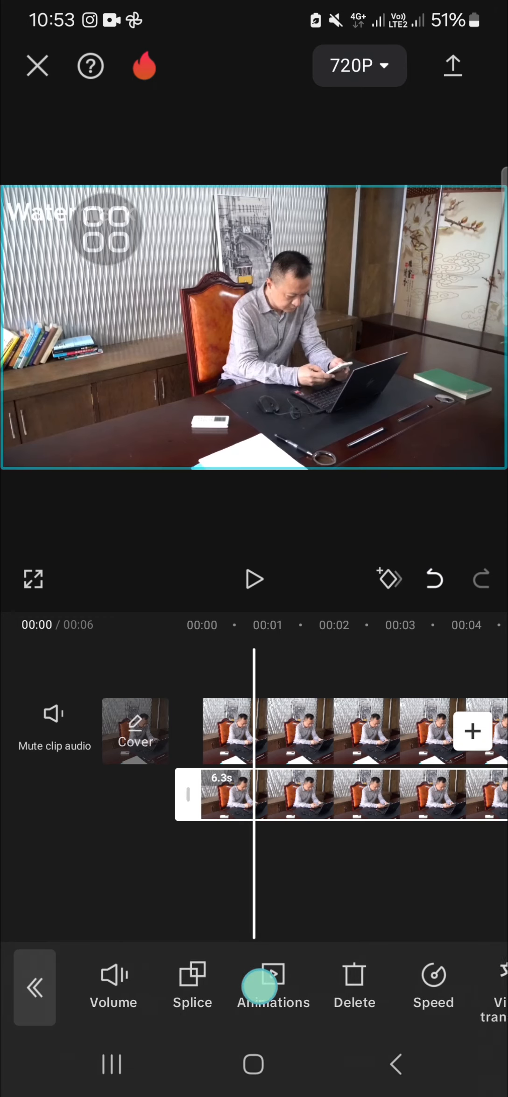
{"action": "scroll", "scroll_direction": "left", "scroll_amount": 3}
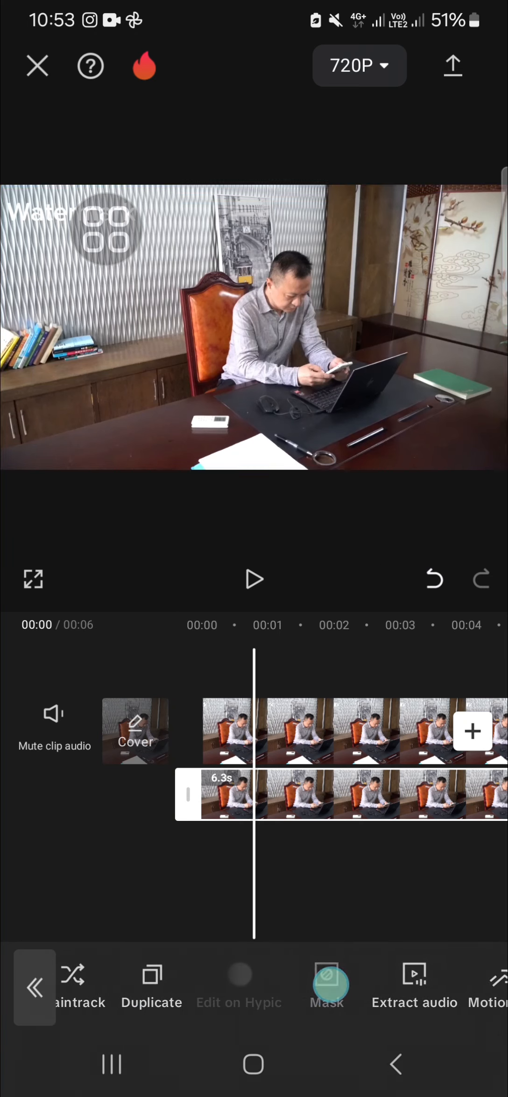
Apply a Circle mask, move it up and stretch it wide over the top-left watermark
{"action": "left_click", "coordinate": [325, 987]}
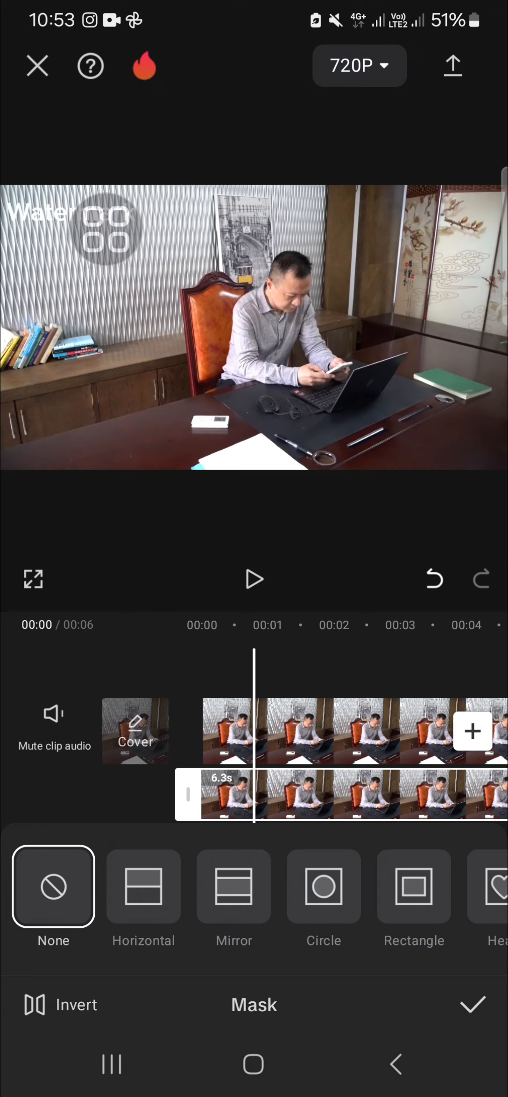
{"action": "left_click", "coordinate": [323, 887]}
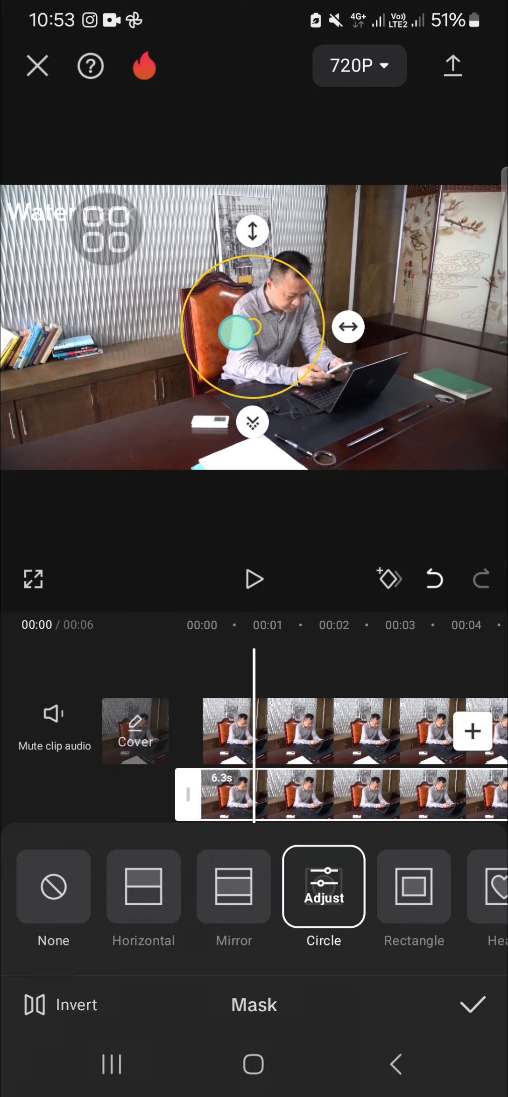
{"action": "left_click_drag", "start_coordinate": [252, 326], "coordinate": [213, 287]}
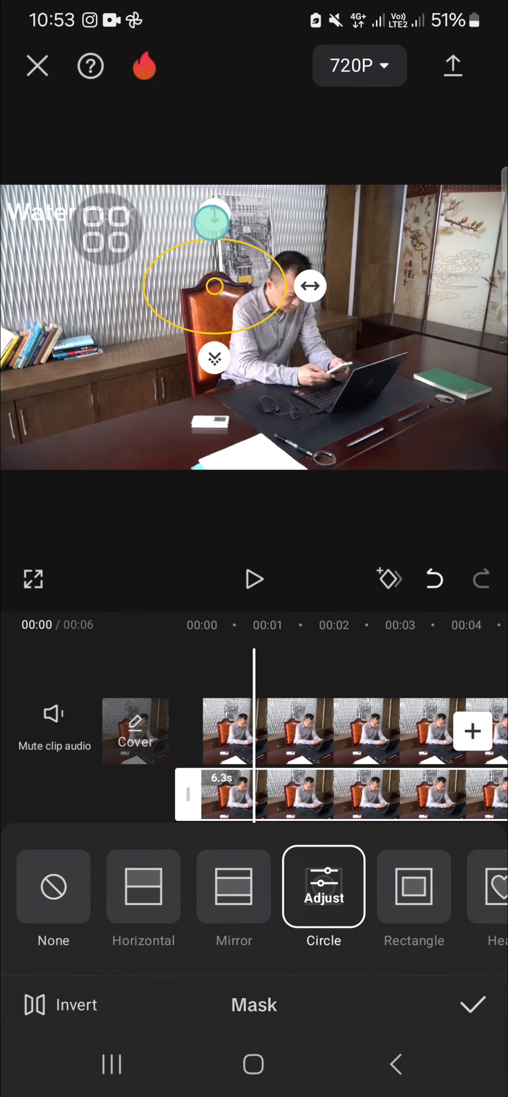
{"action": "left_click_drag", "start_coordinate": [213, 285], "coordinate": [109, 286]}
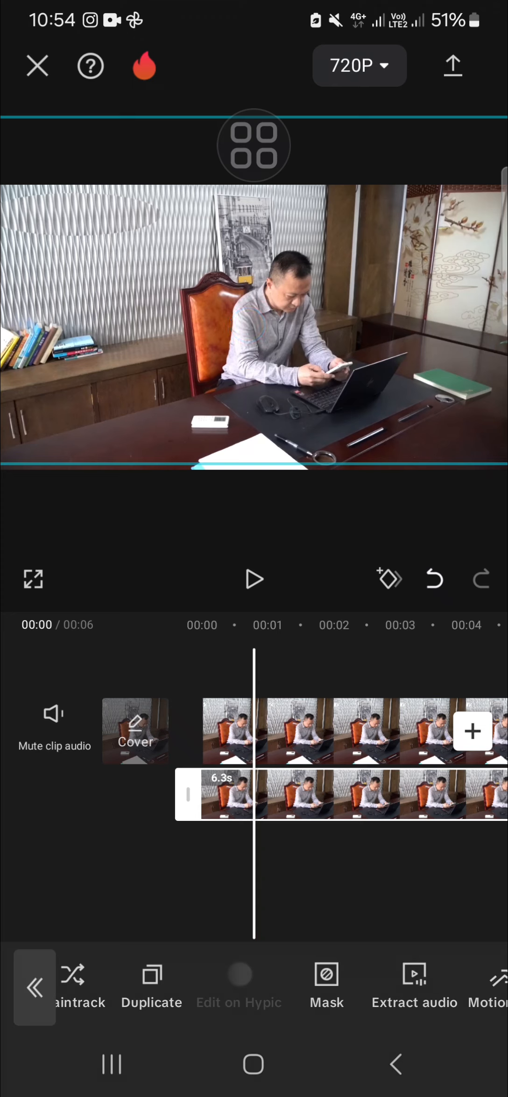
Nudge the overlay clip's Brightness slightly higher and confirm the adjustment
{"action": "scroll", "scroll_direction": "left", "scroll_amount": 3}
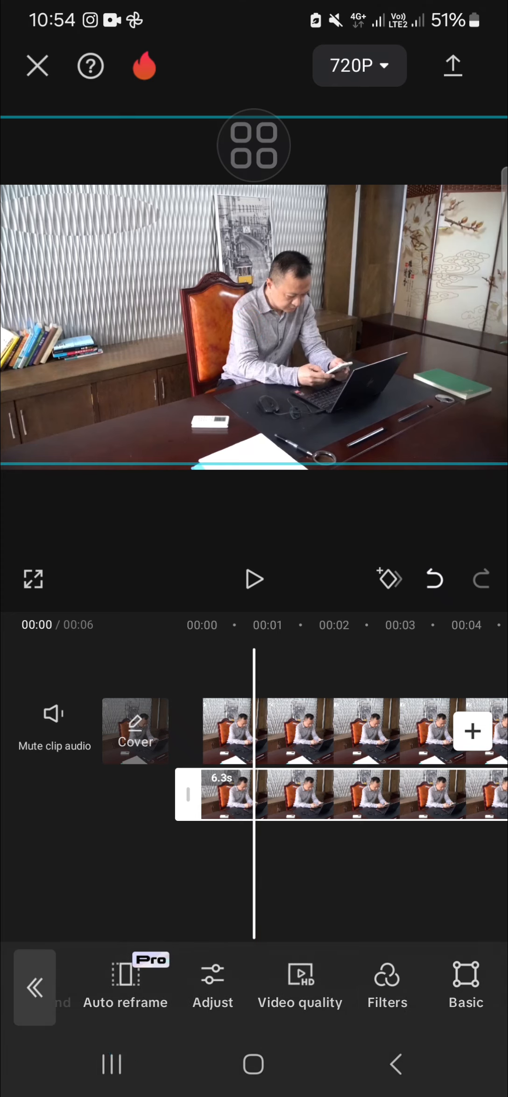
{"action": "left_click", "coordinate": [387, 987]}
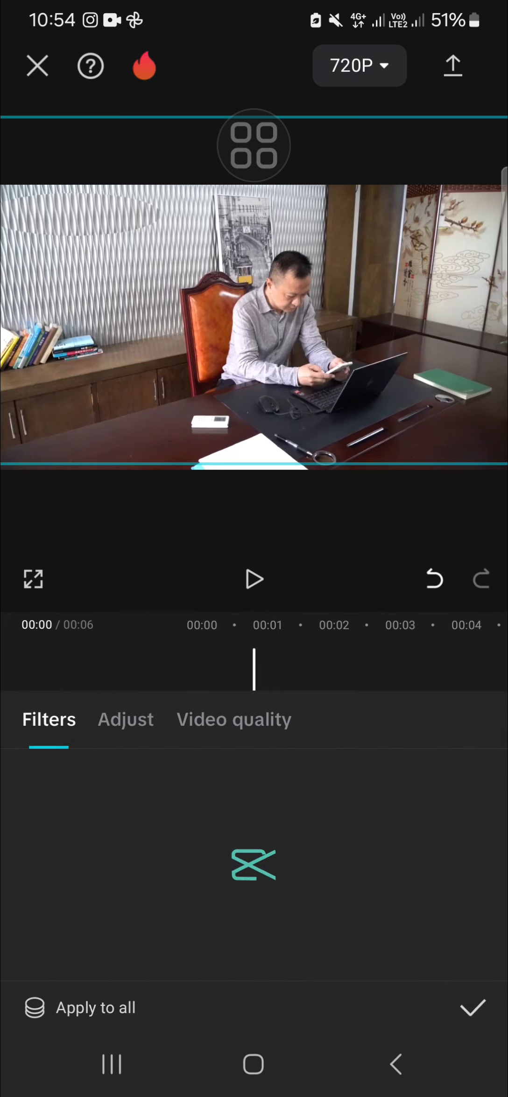
{"action": "left_click", "coordinate": [125, 719]}
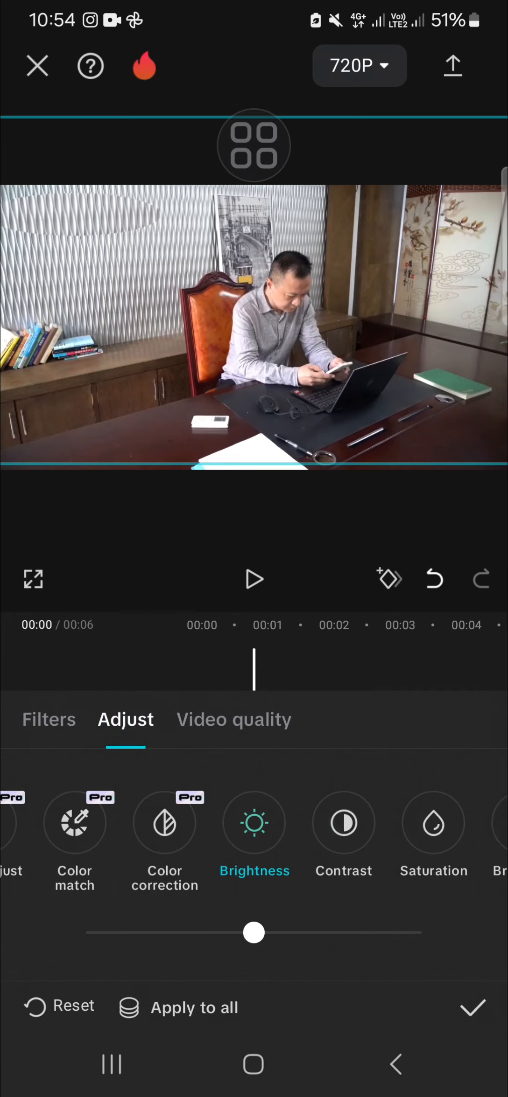
{"action": "left_click_drag", "start_coordinate": [253, 933], "coordinate": [273, 933]}
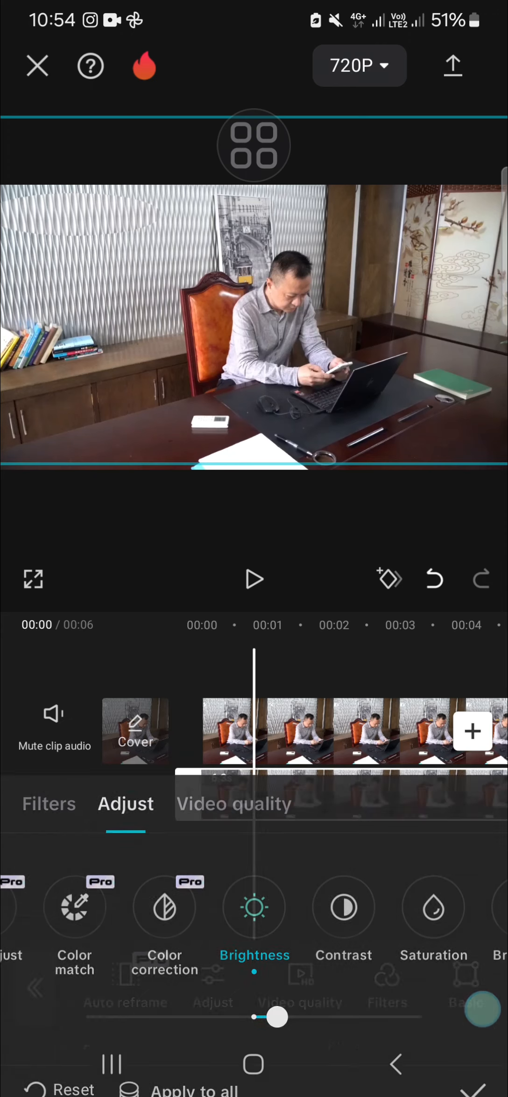
{"action": "left_click", "coordinate": [34, 989]}
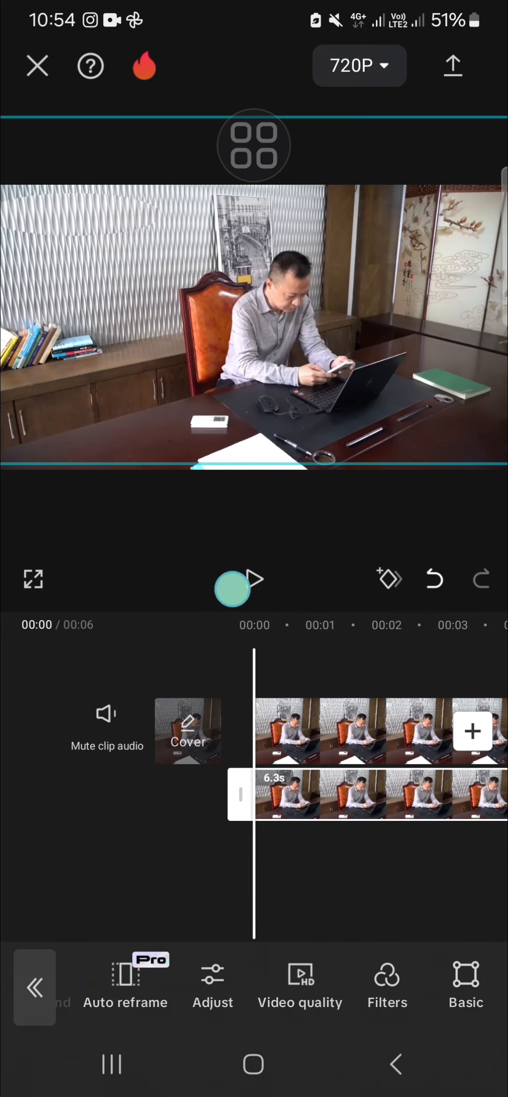
{"action": "left_click", "coordinate": [238, 579]}
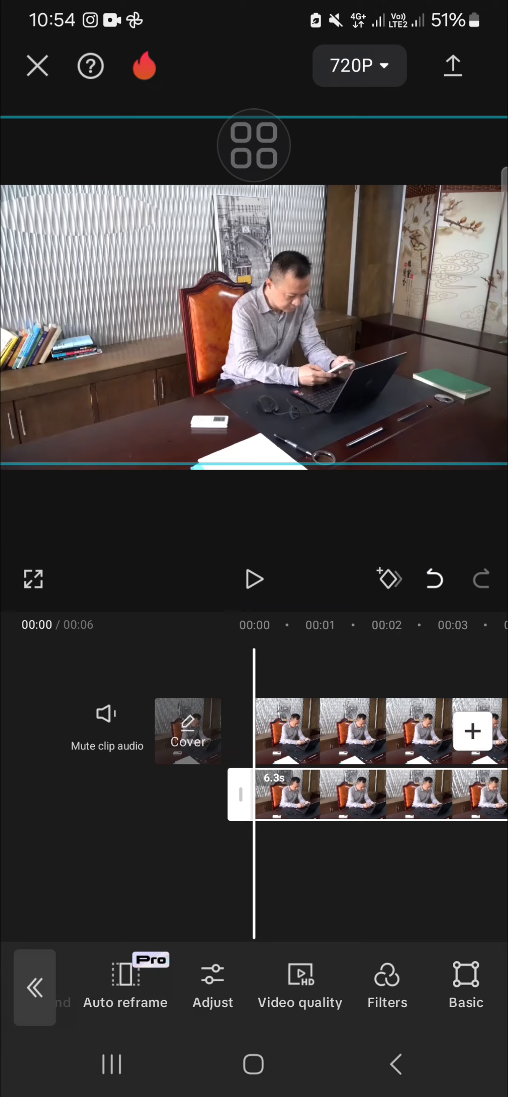